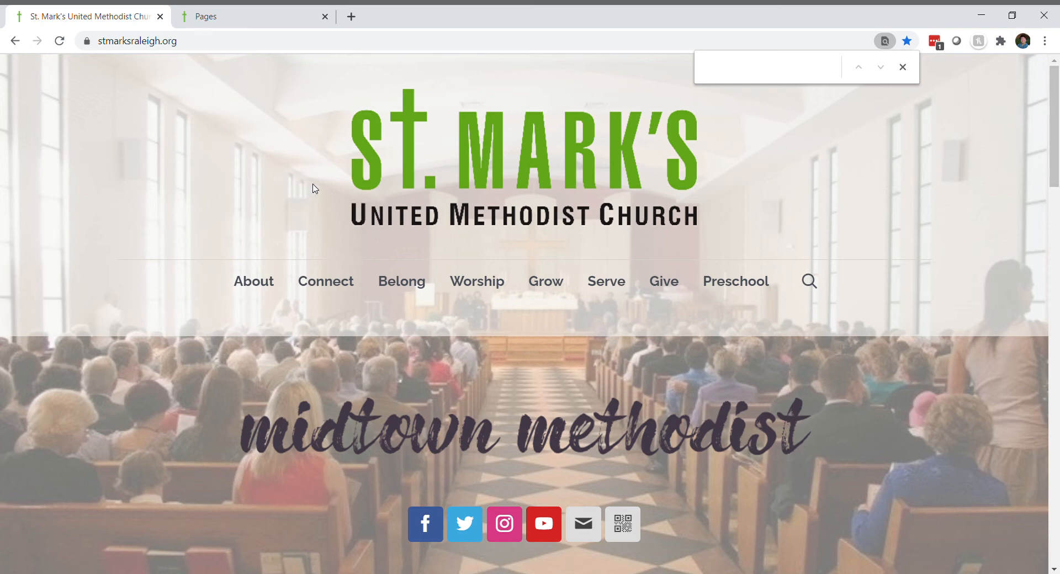
mouse_move(309, 184)
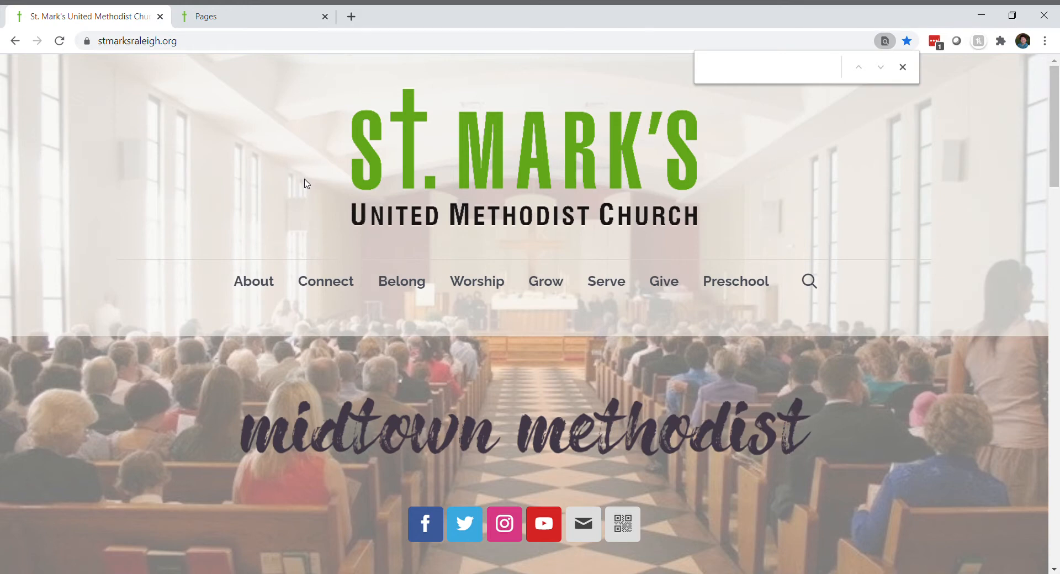
mouse_move(352, 182)
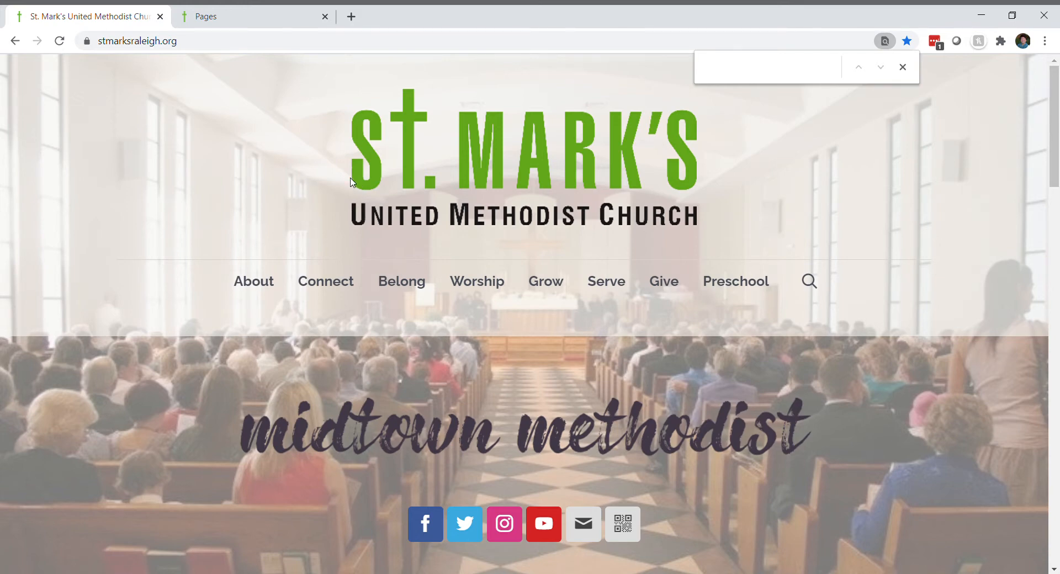
mouse_move(768, 186)
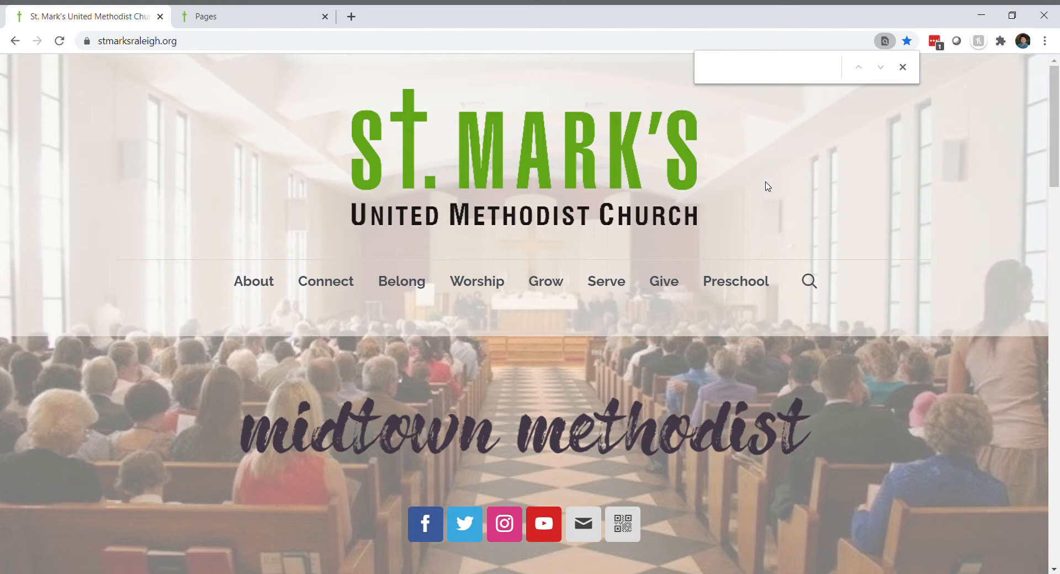
mouse_move(538, 229)
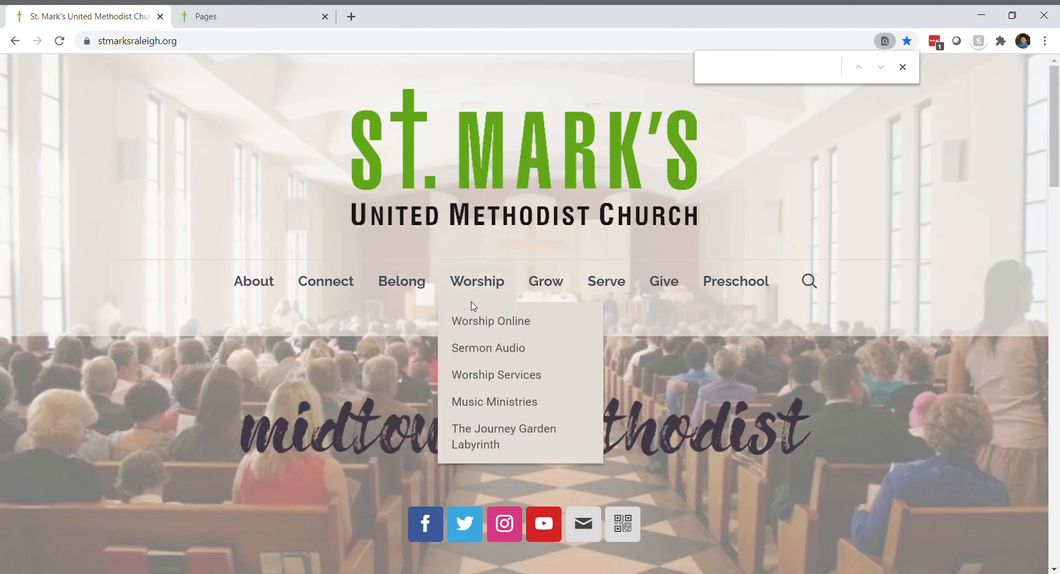
mouse_move(493, 282)
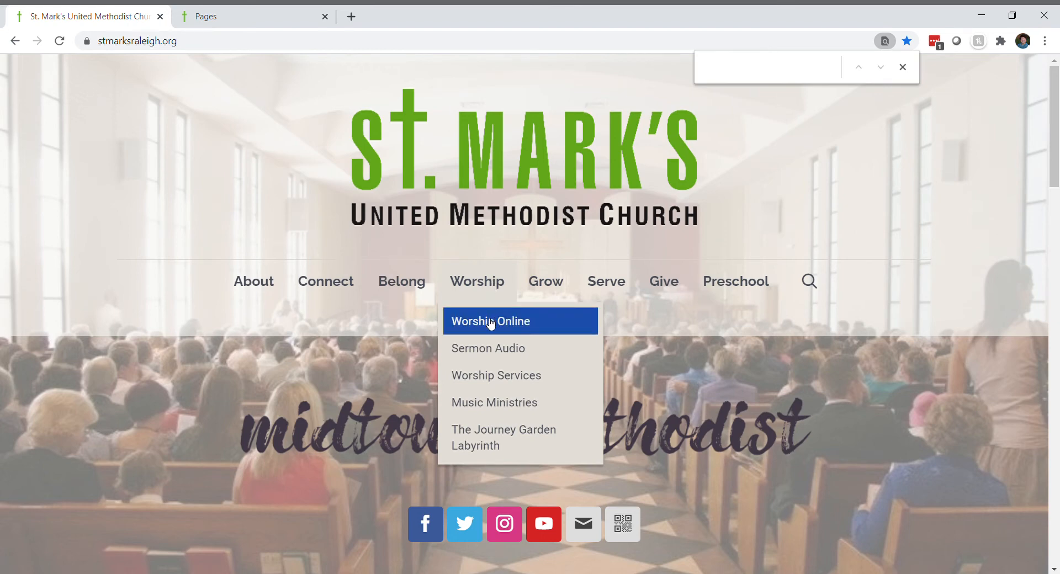
mouse_move(536, 334)
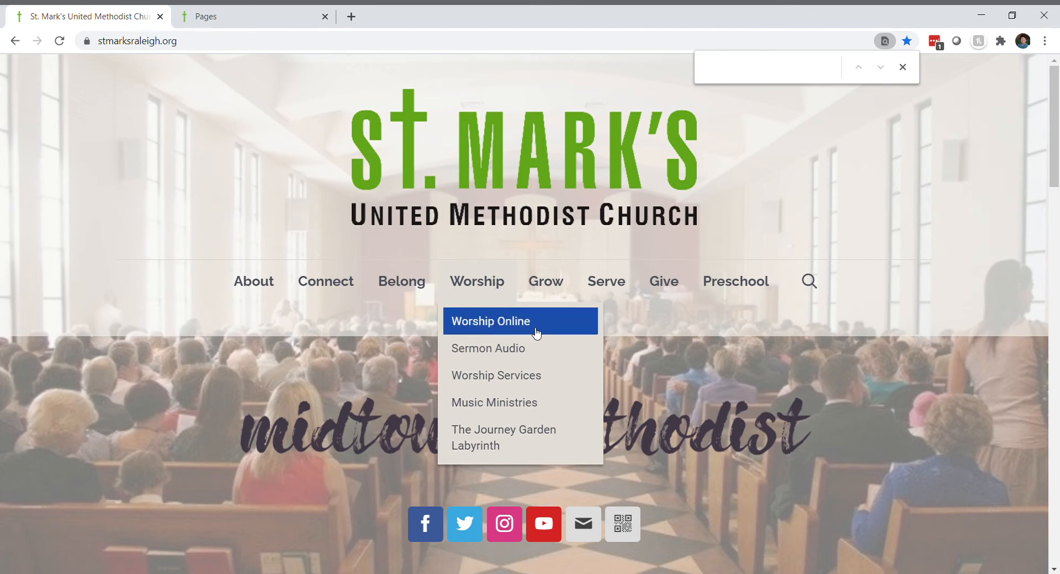
Choose Worship Online from the Worship dropdown to view the latest service video.
click(491, 321)
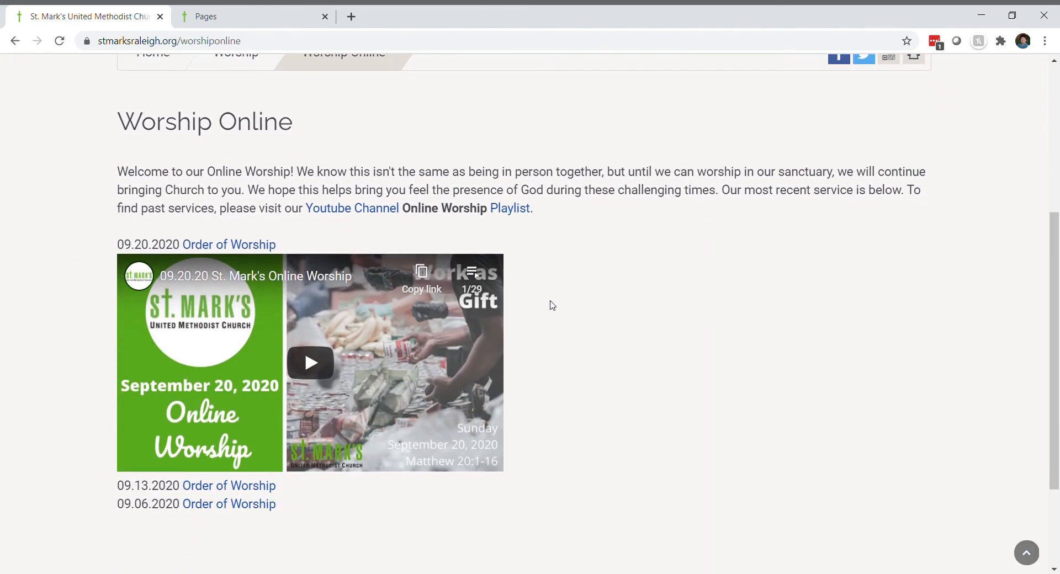
mouse_move(381, 372)
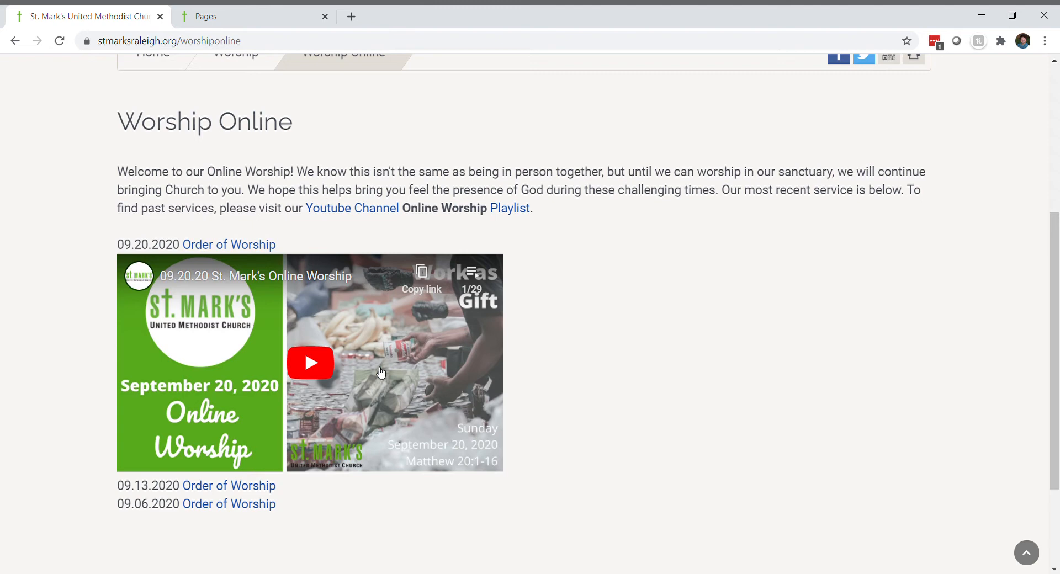
mouse_move(315, 379)
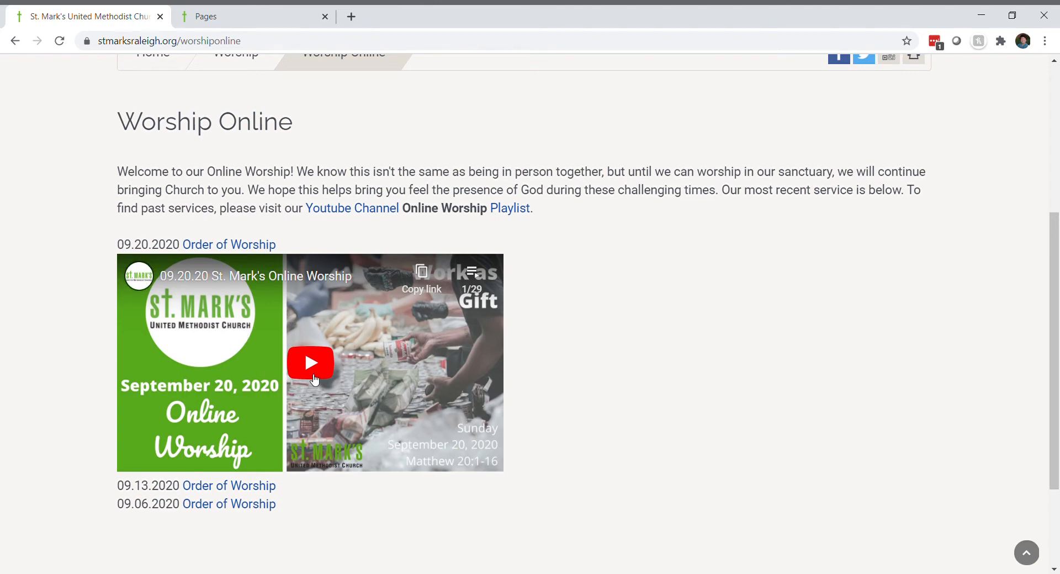
mouse_move(326, 394)
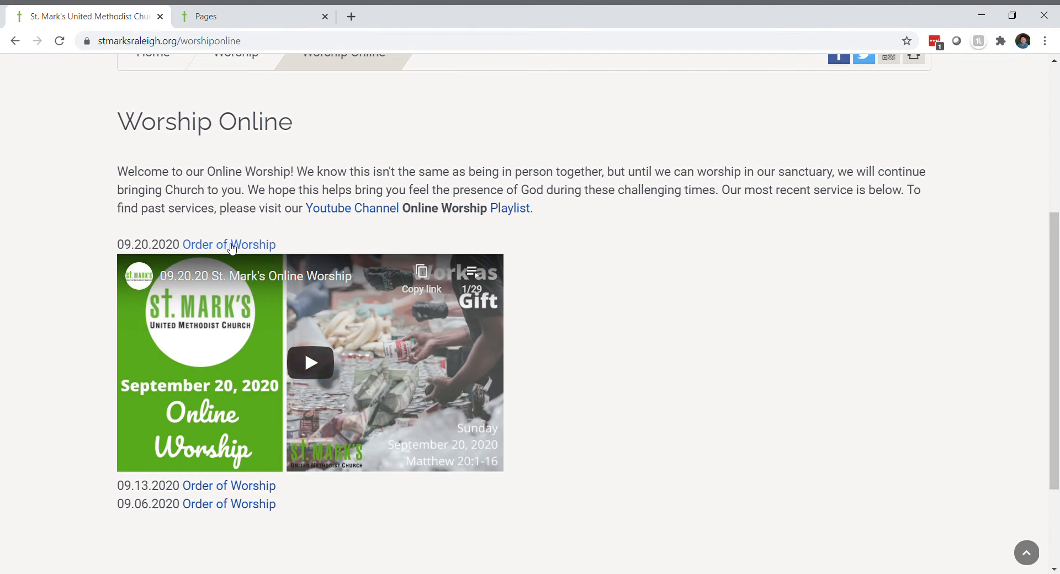
mouse_move(239, 498)
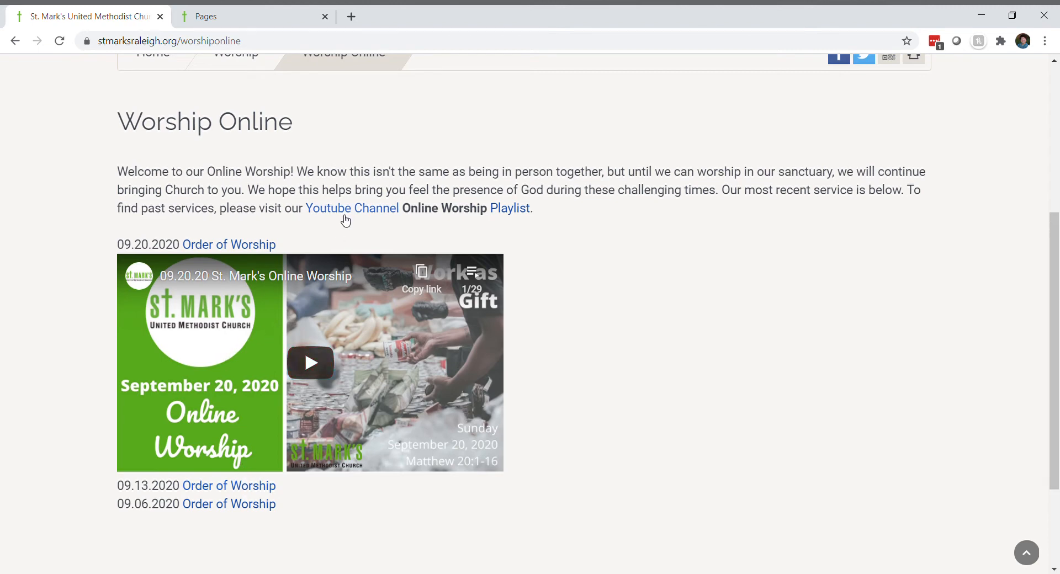
mouse_move(475, 212)
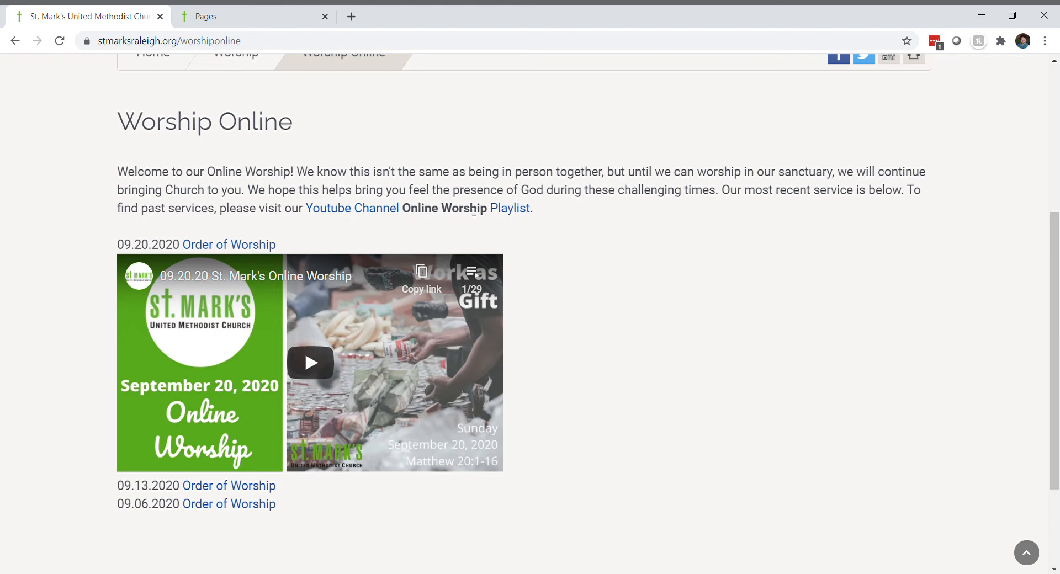
mouse_move(508, 213)
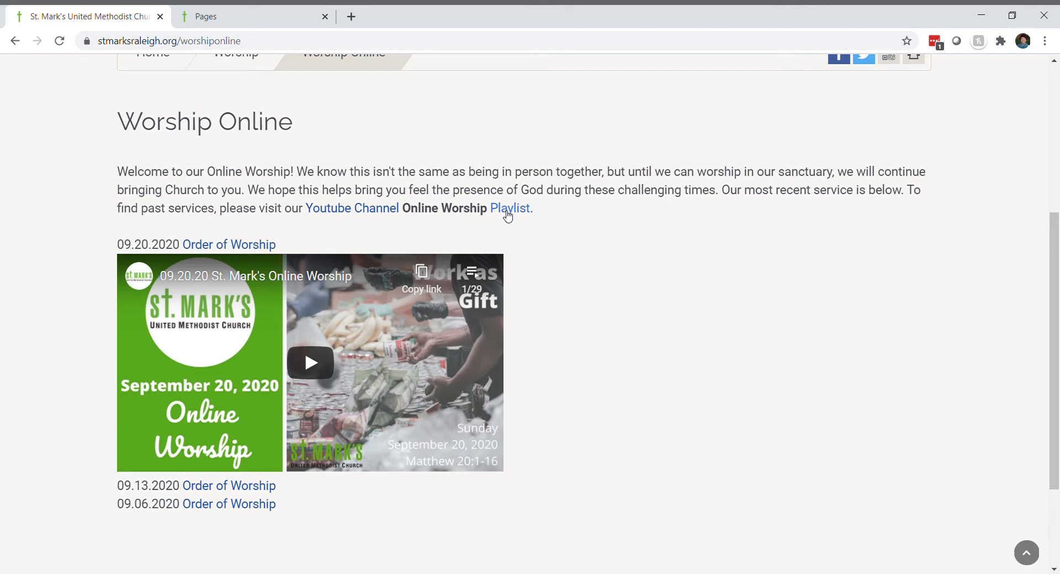
mouse_move(595, 323)
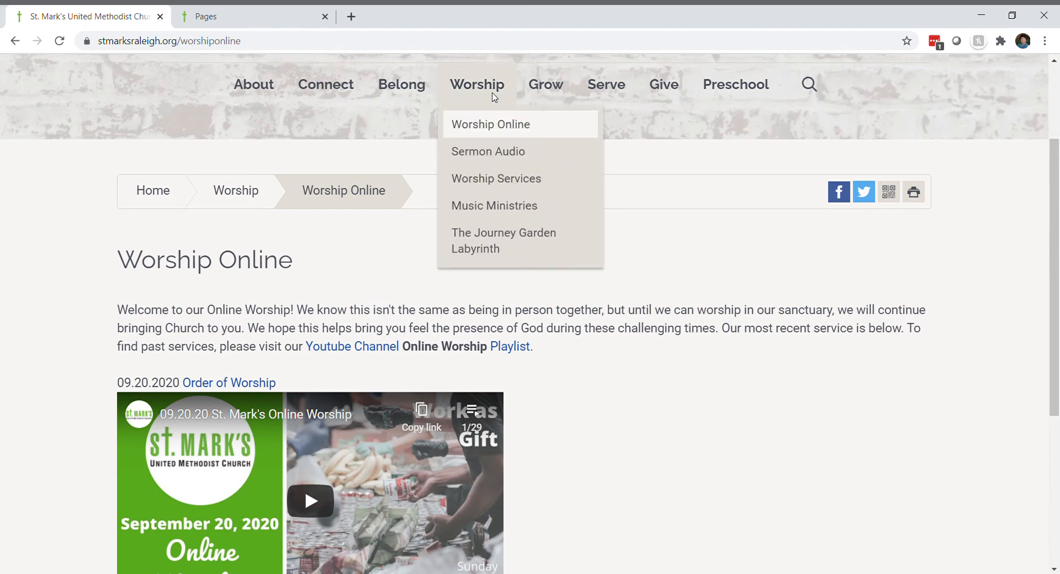
mouse_move(489, 156)
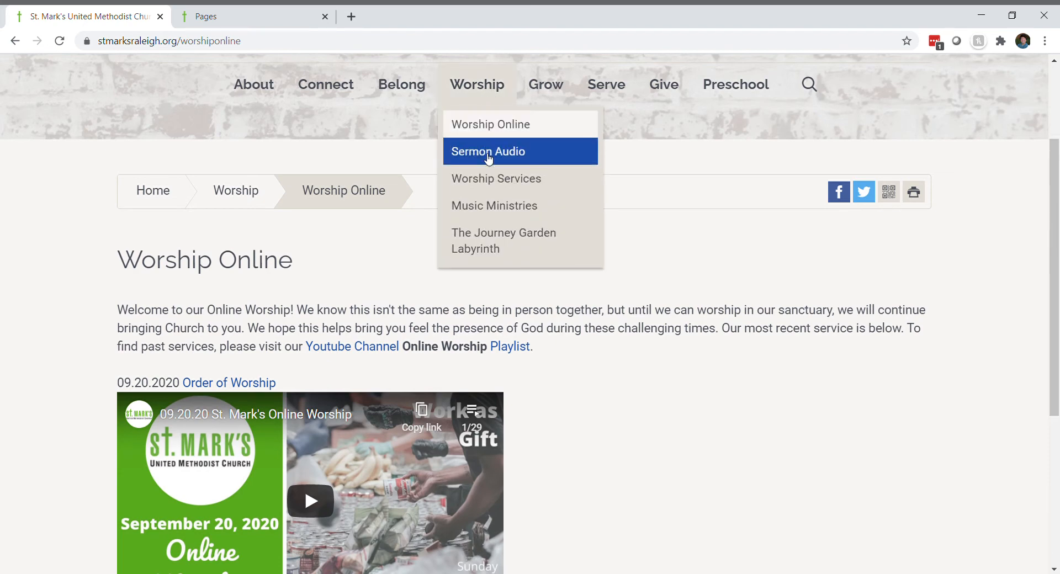
Open Sermon Audio under Worship, then select the 'Work As Gift' sermon.
click(488, 151)
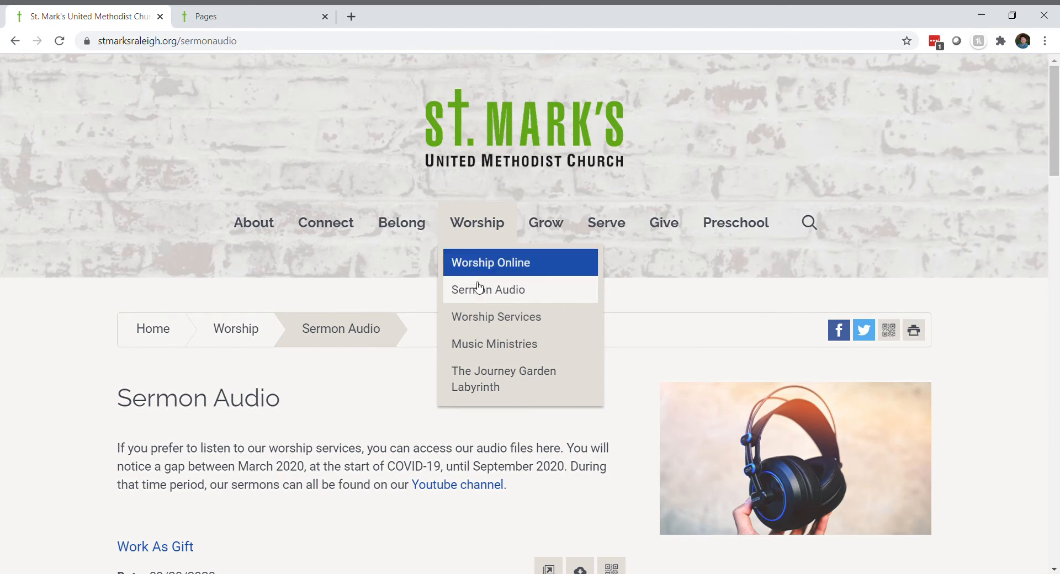
mouse_move(483, 295)
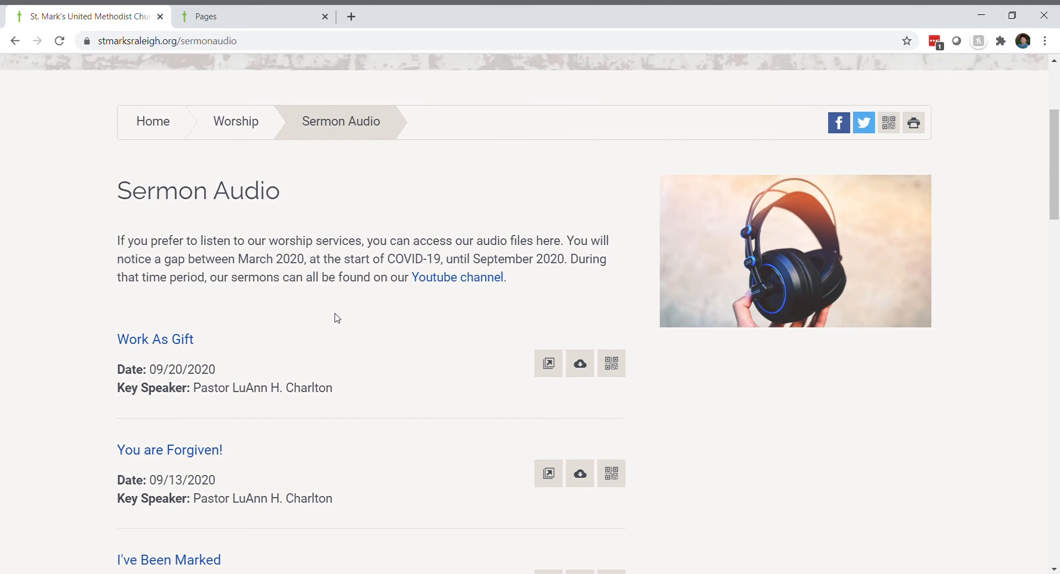
scroll(down, 3)
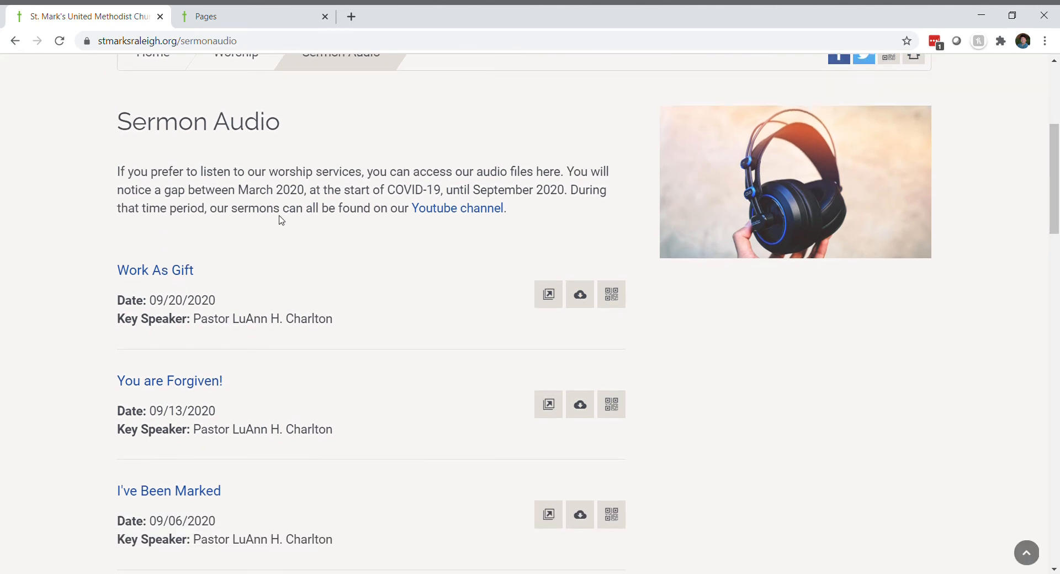
mouse_move(182, 324)
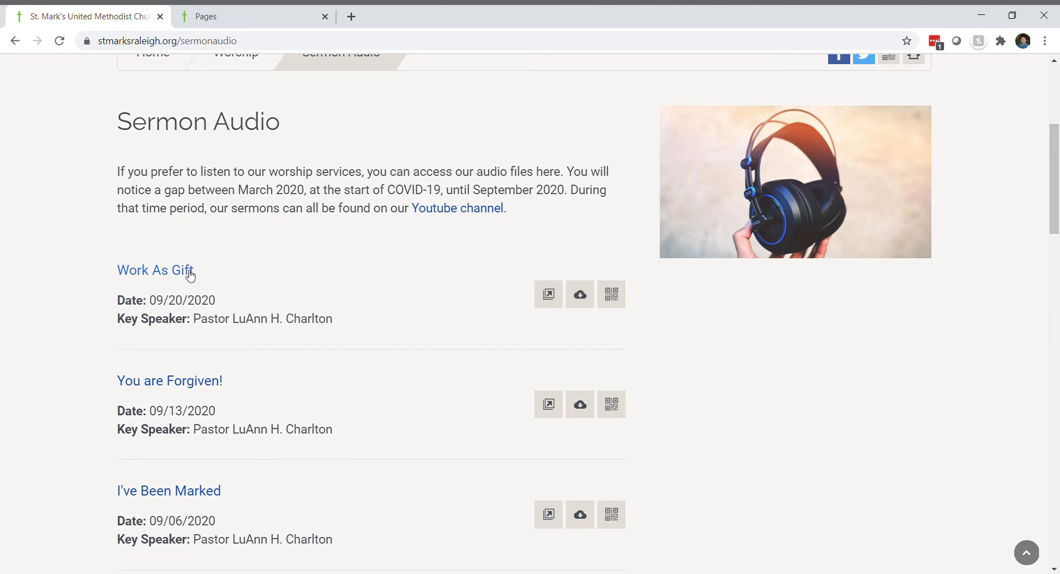
click(155, 270)
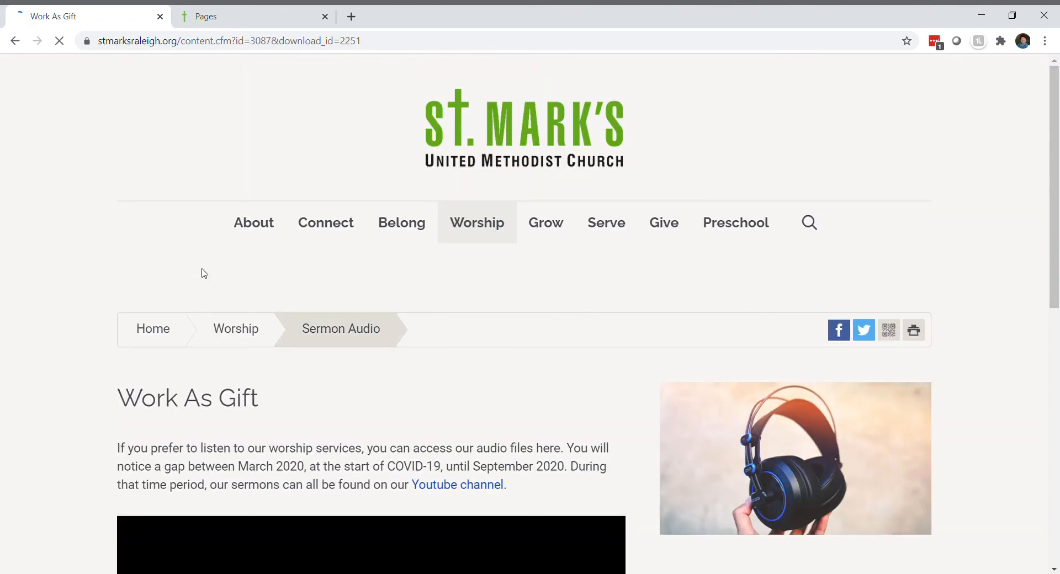
scroll(down, 3)
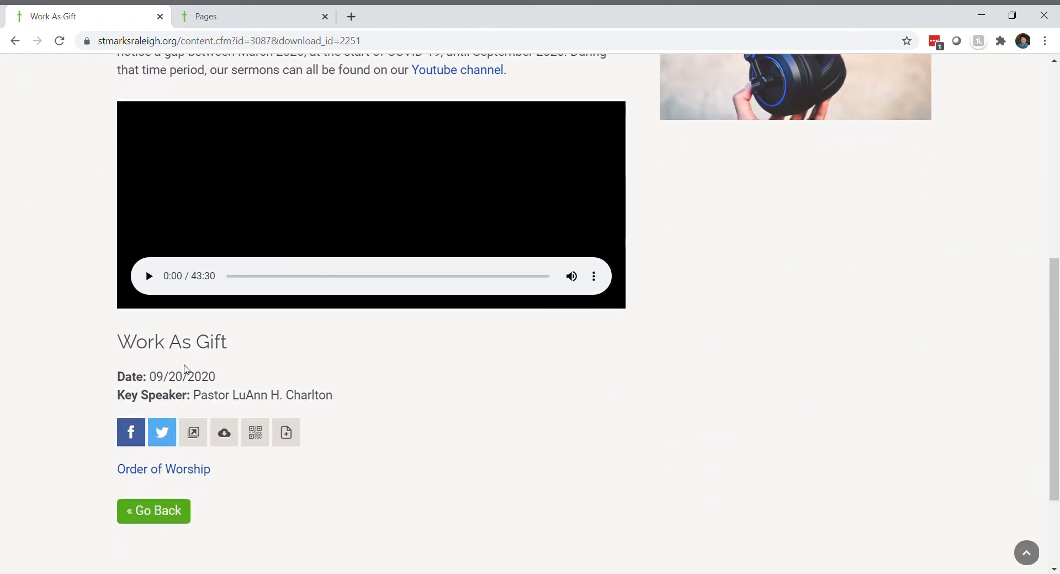
mouse_move(186, 456)
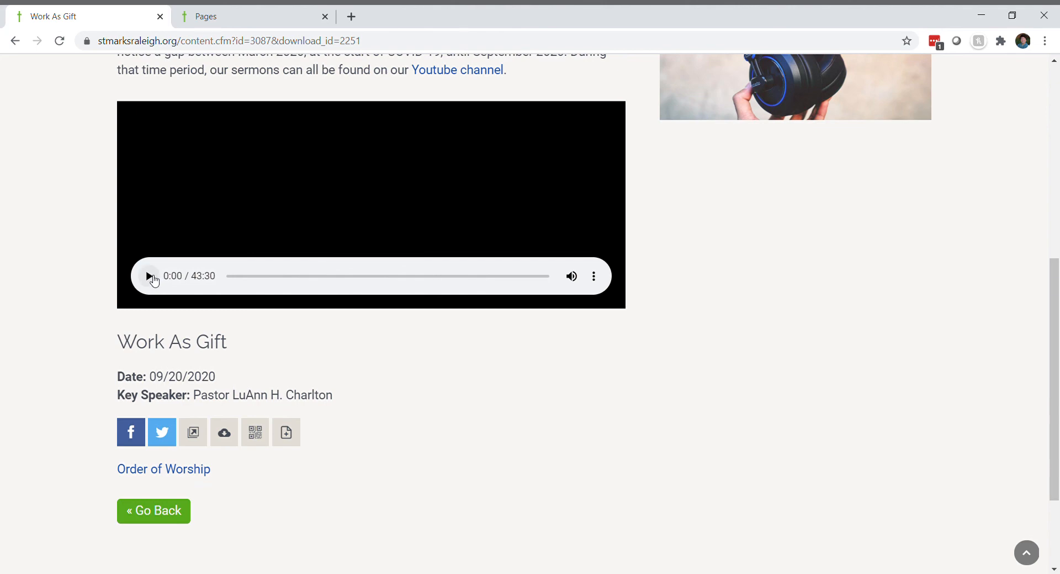
scroll(up, 3)
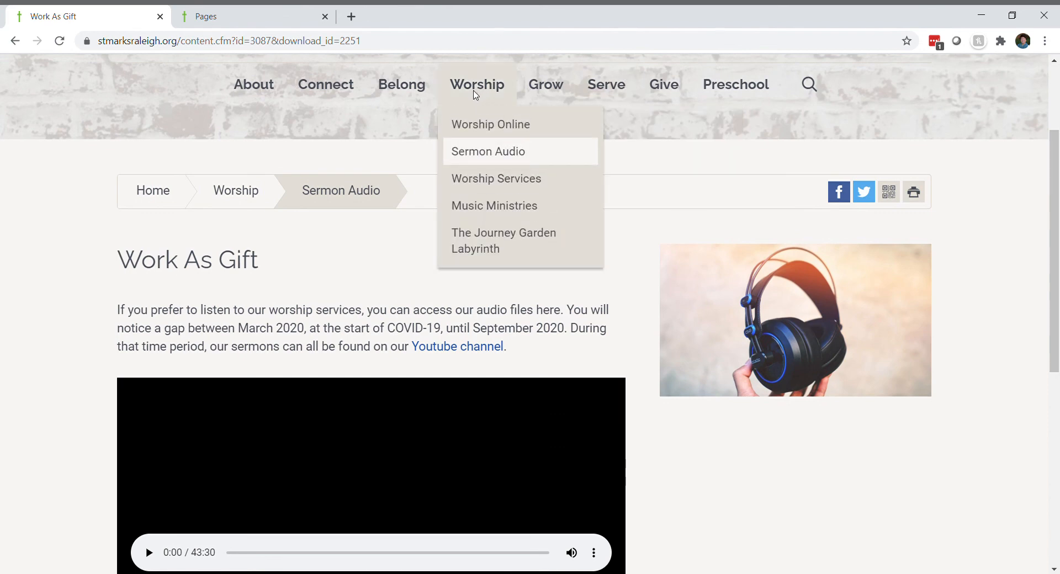
mouse_move(498, 188)
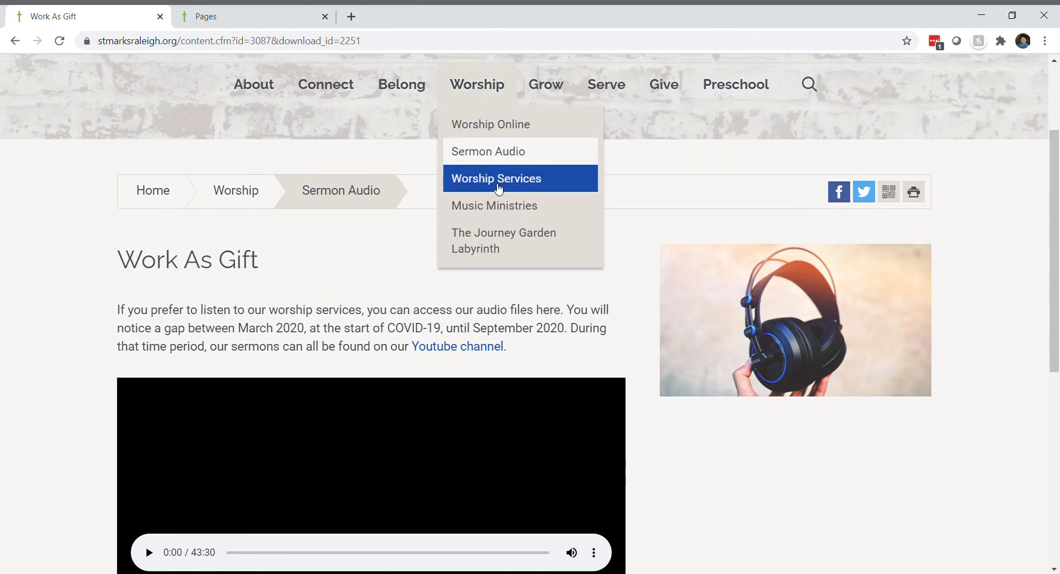
mouse_move(512, 210)
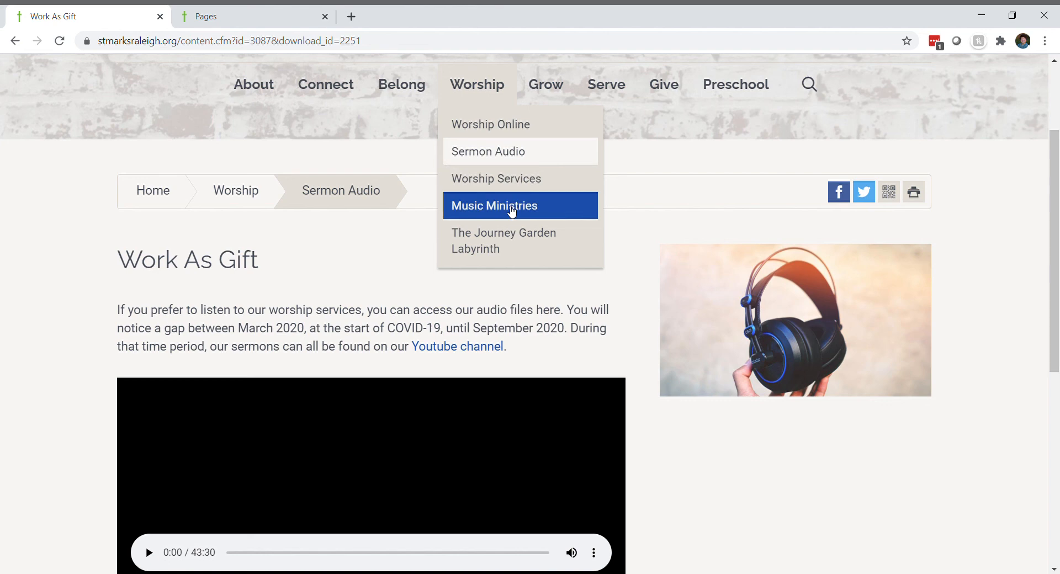
mouse_move(498, 237)
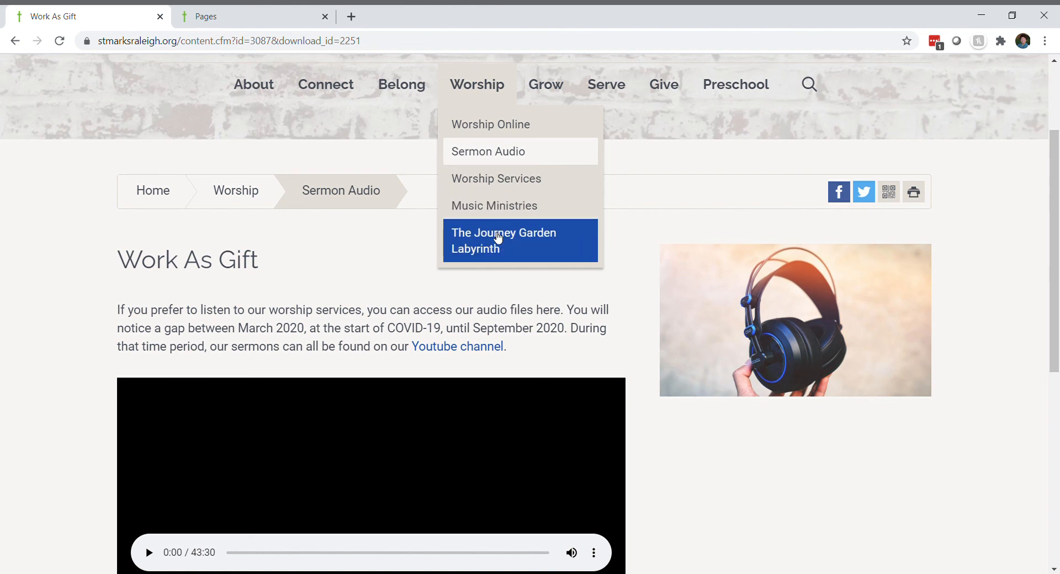
mouse_move(508, 245)
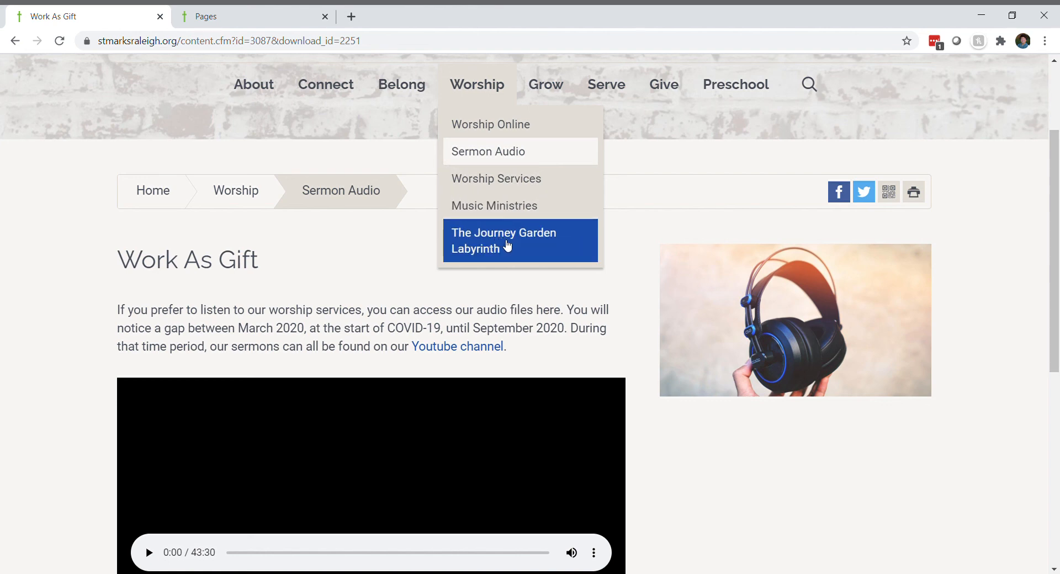